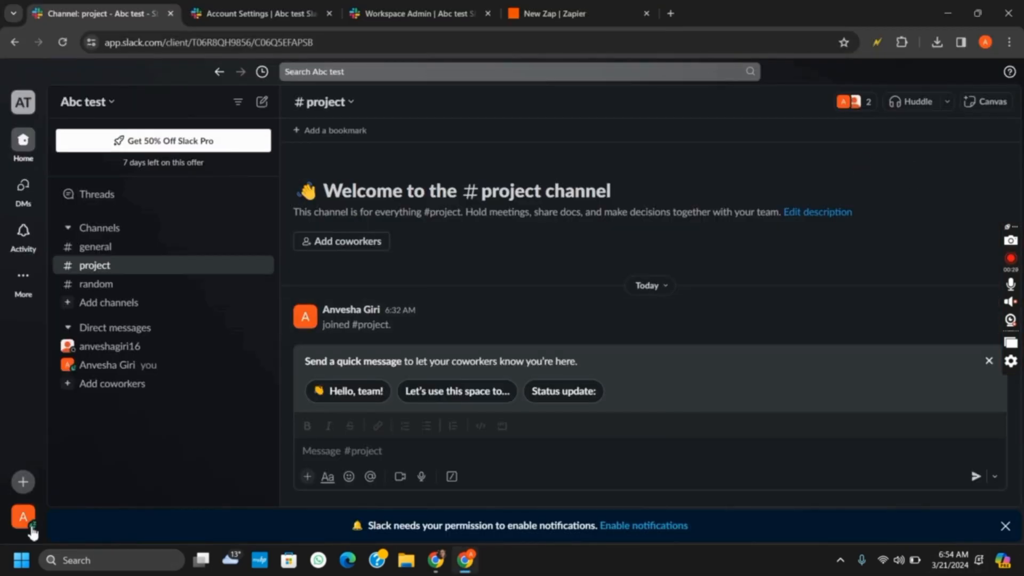
- Switch to the Abc test account settings page and return to its top
click(260, 12)
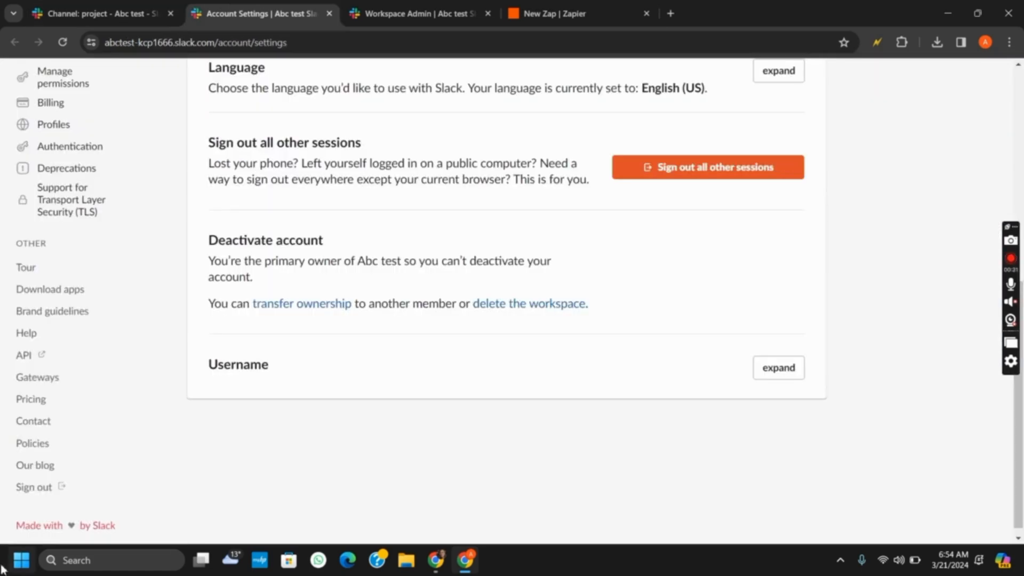
scroll(up, 3)
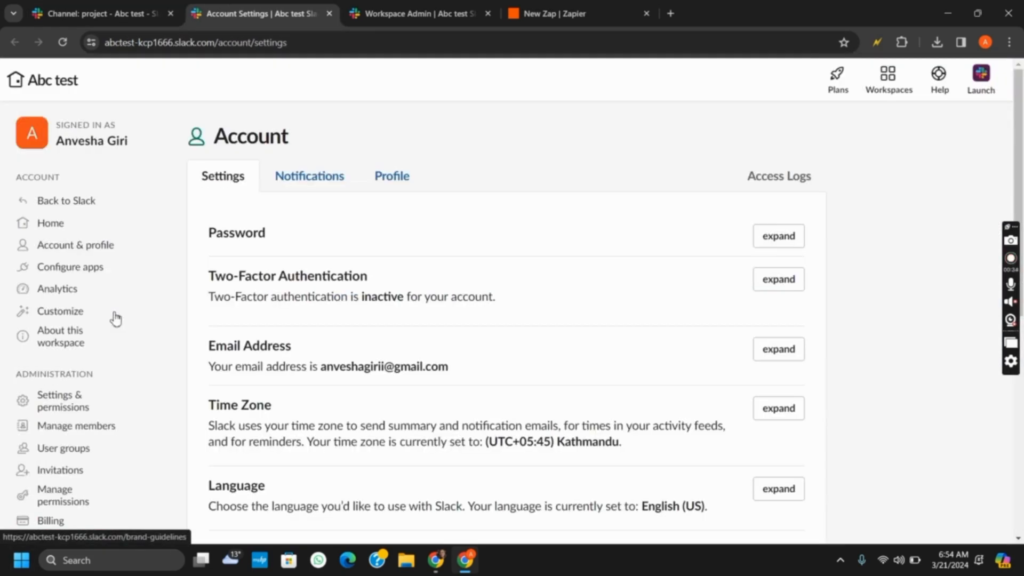
mouse_move(59, 335)
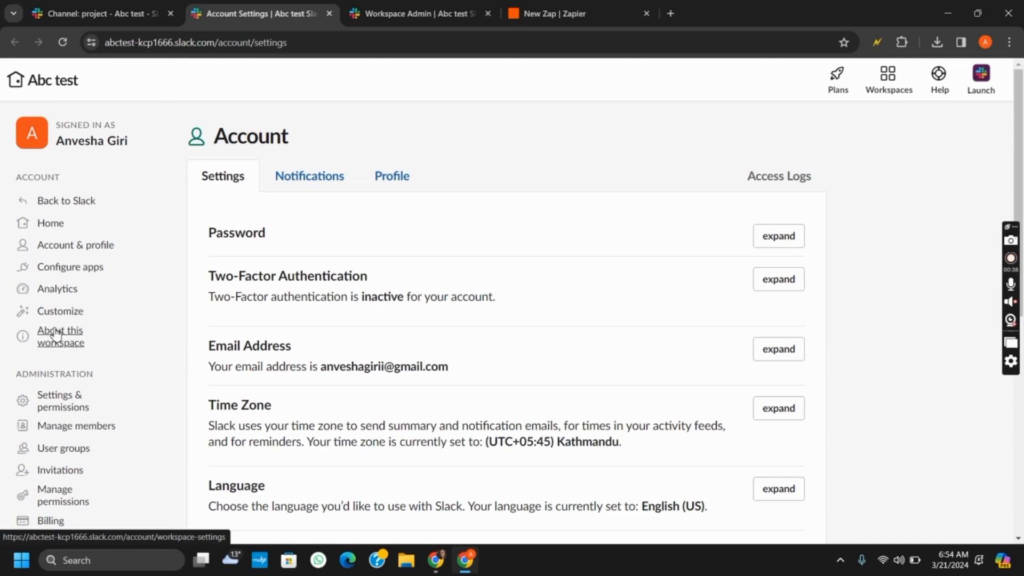
mouse_move(58, 457)
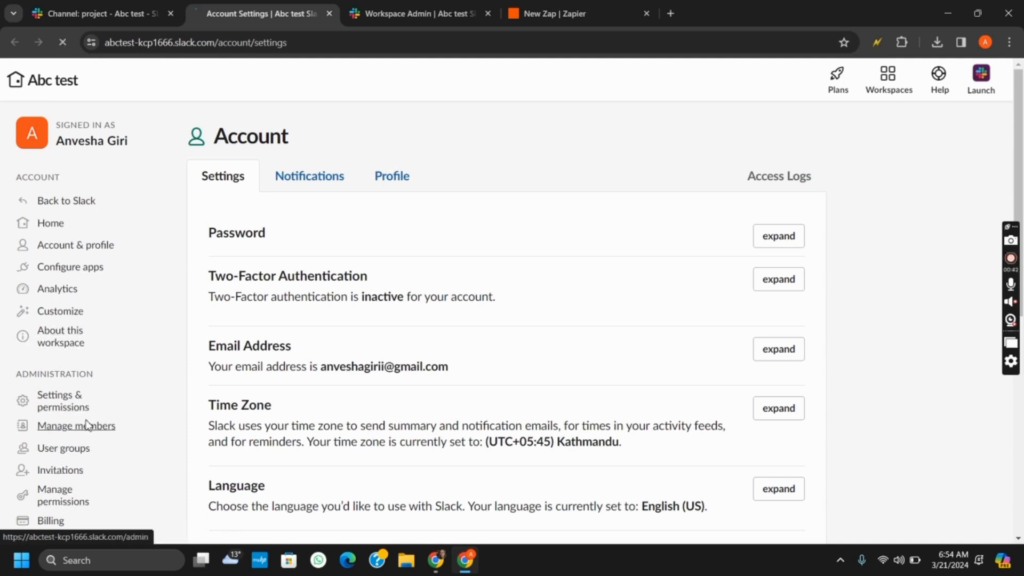
- Open Manage members under Administration to list the three Abc test members
click(76, 425)
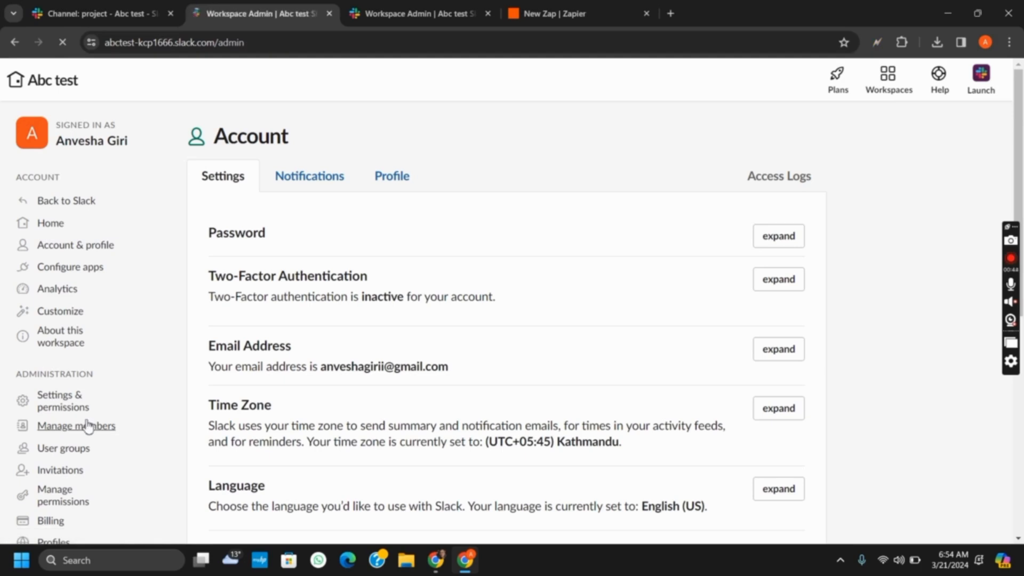
click(76, 425)
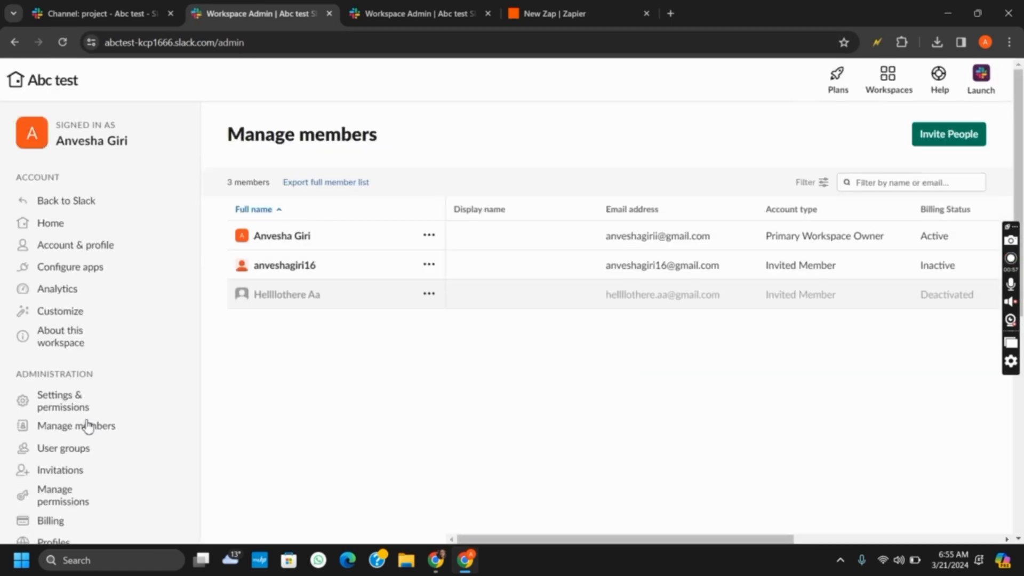
click(429, 264)
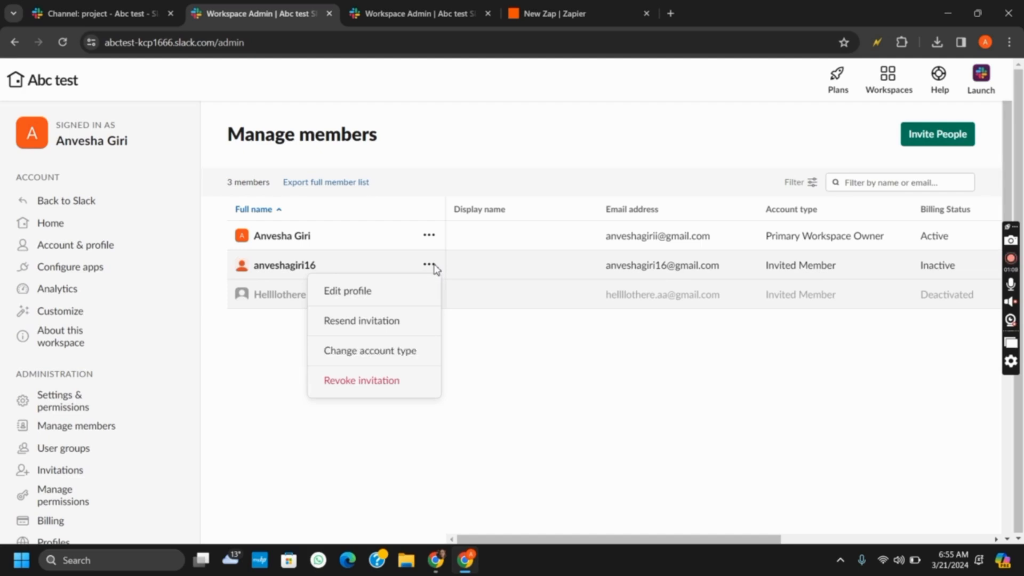
mouse_move(375, 350)
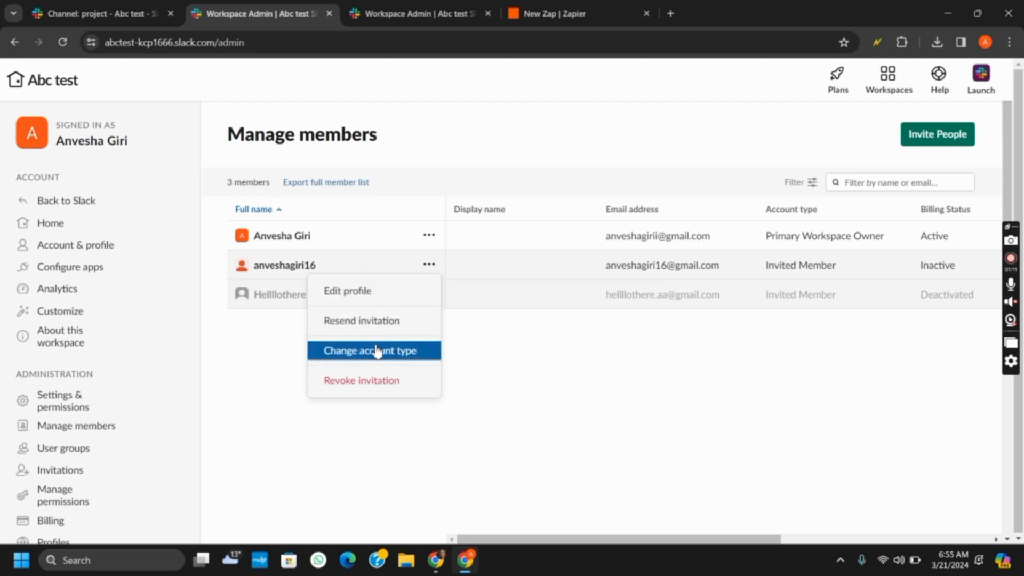
mouse_move(375, 385)
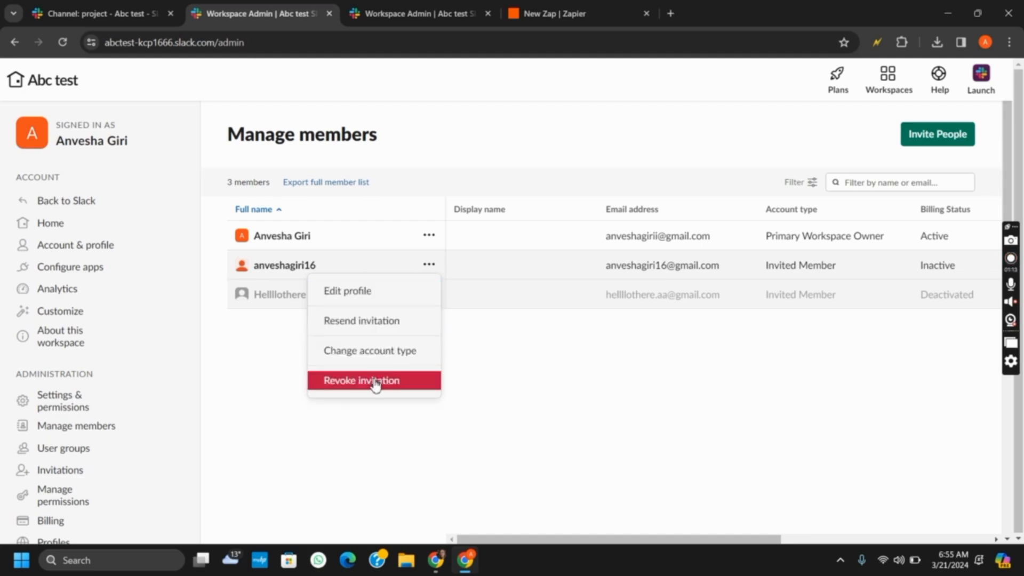
click(360, 380)
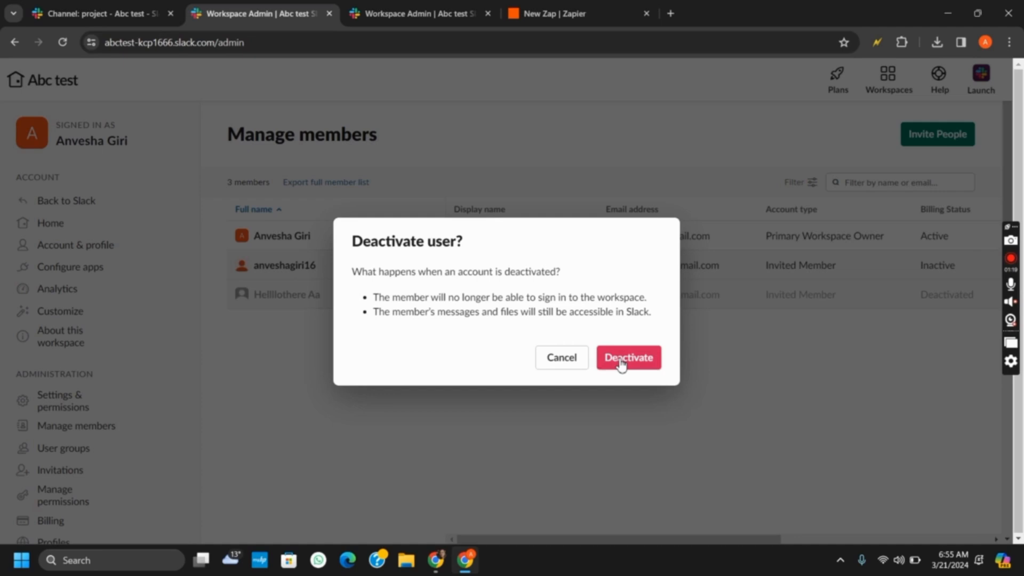
click(627, 357)
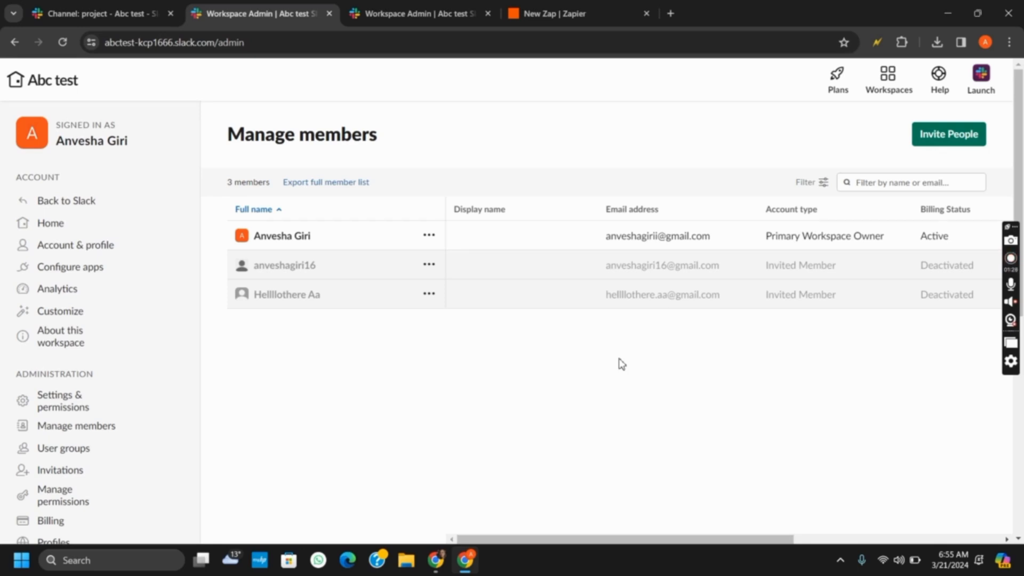
mouse_move(981, 80)
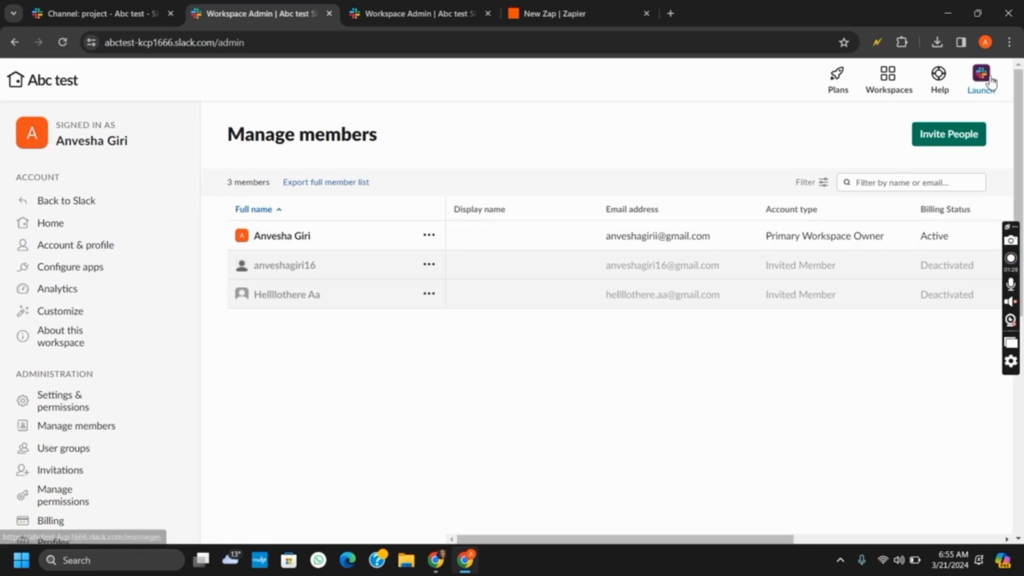
mouse_move(969, 290)
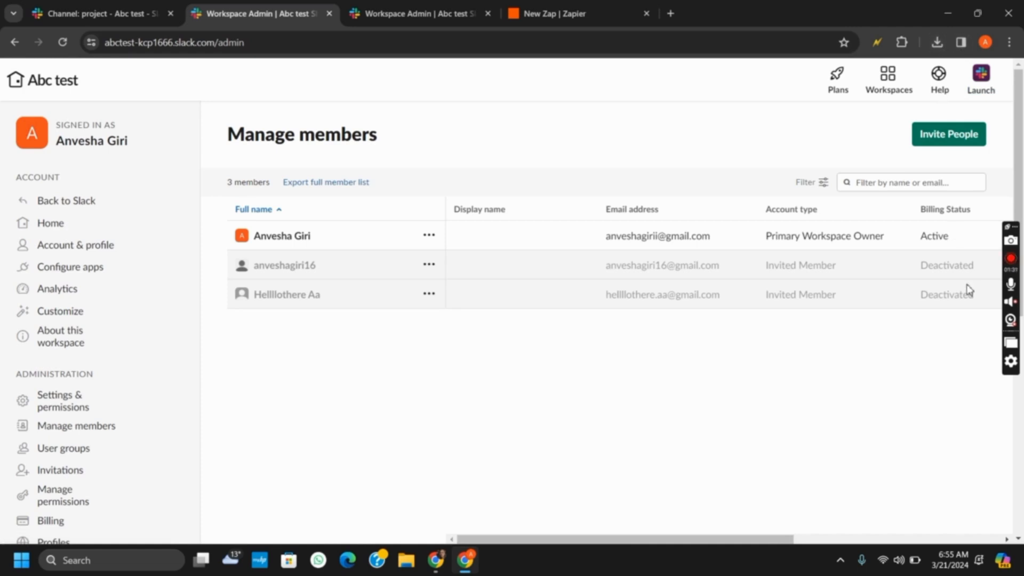